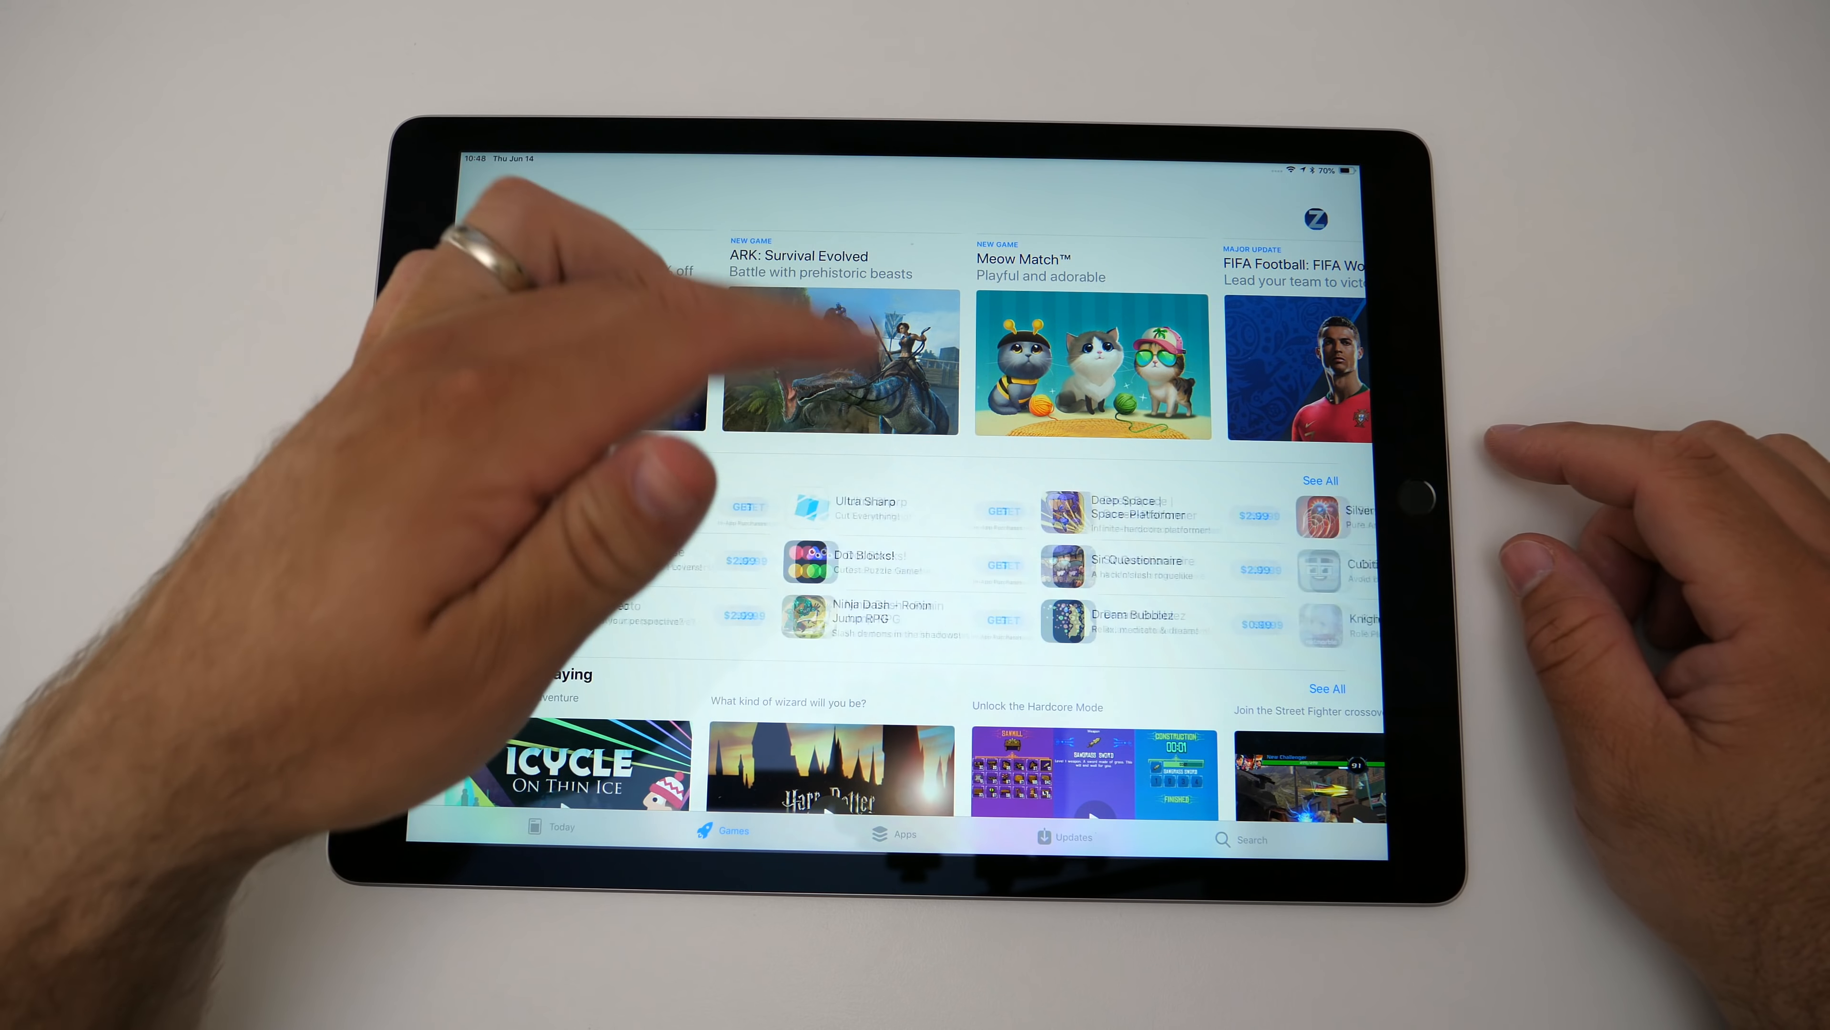
Scroll through the App Store games before leaving for the Battery settings
{"action": "scroll", "scroll_direction": "down", "scroll_amount": 3}
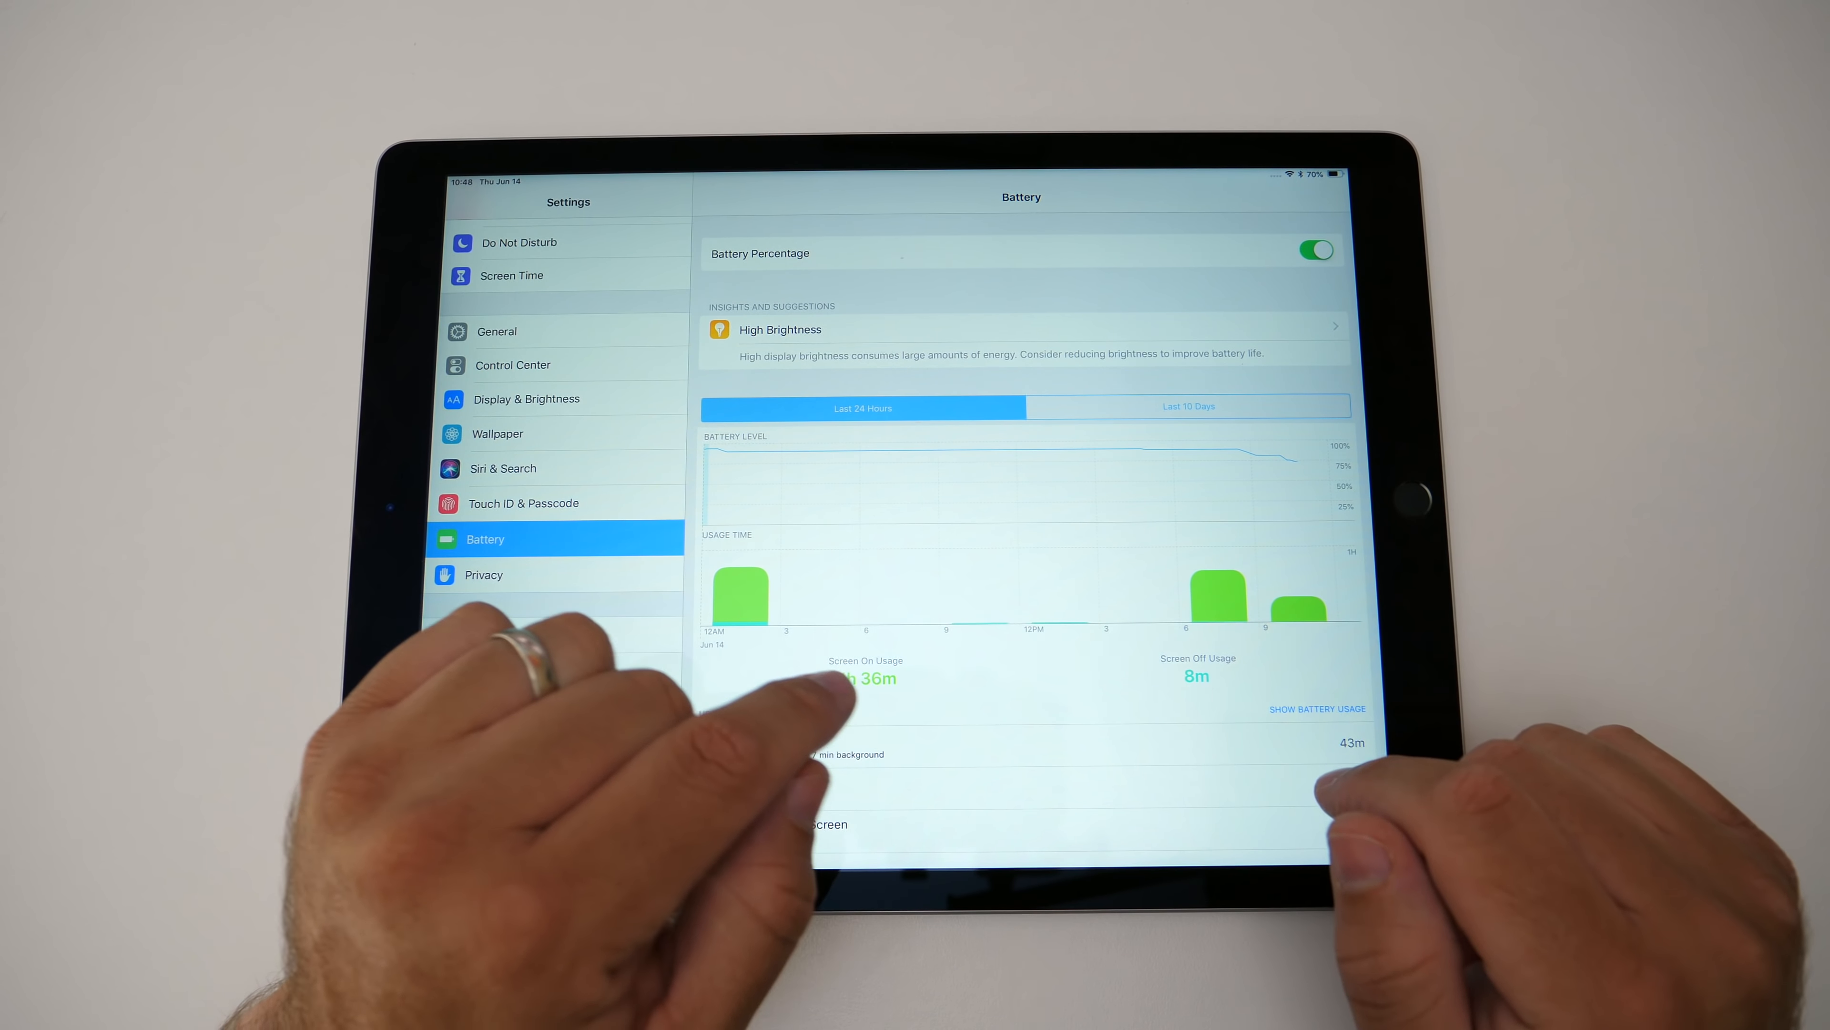
{"action": "left_click", "coordinate": [1317, 709]}
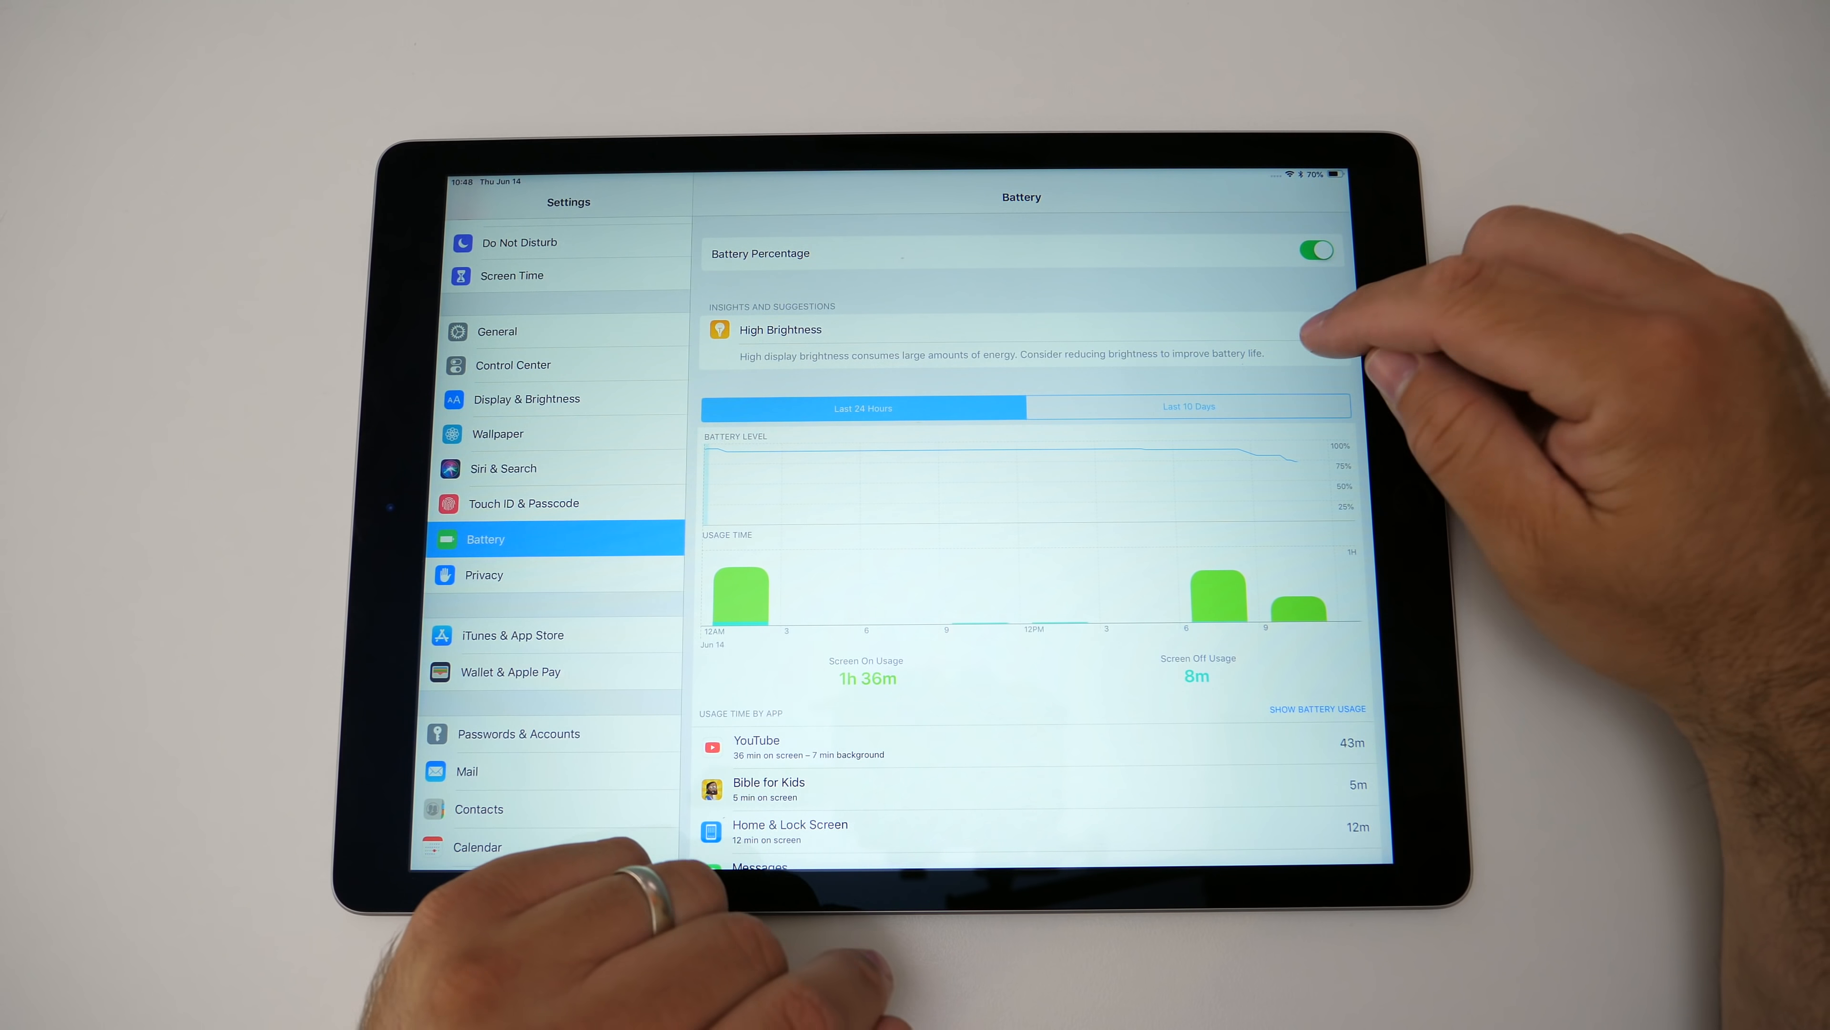
{"action": "left_click", "coordinate": [526, 399]}
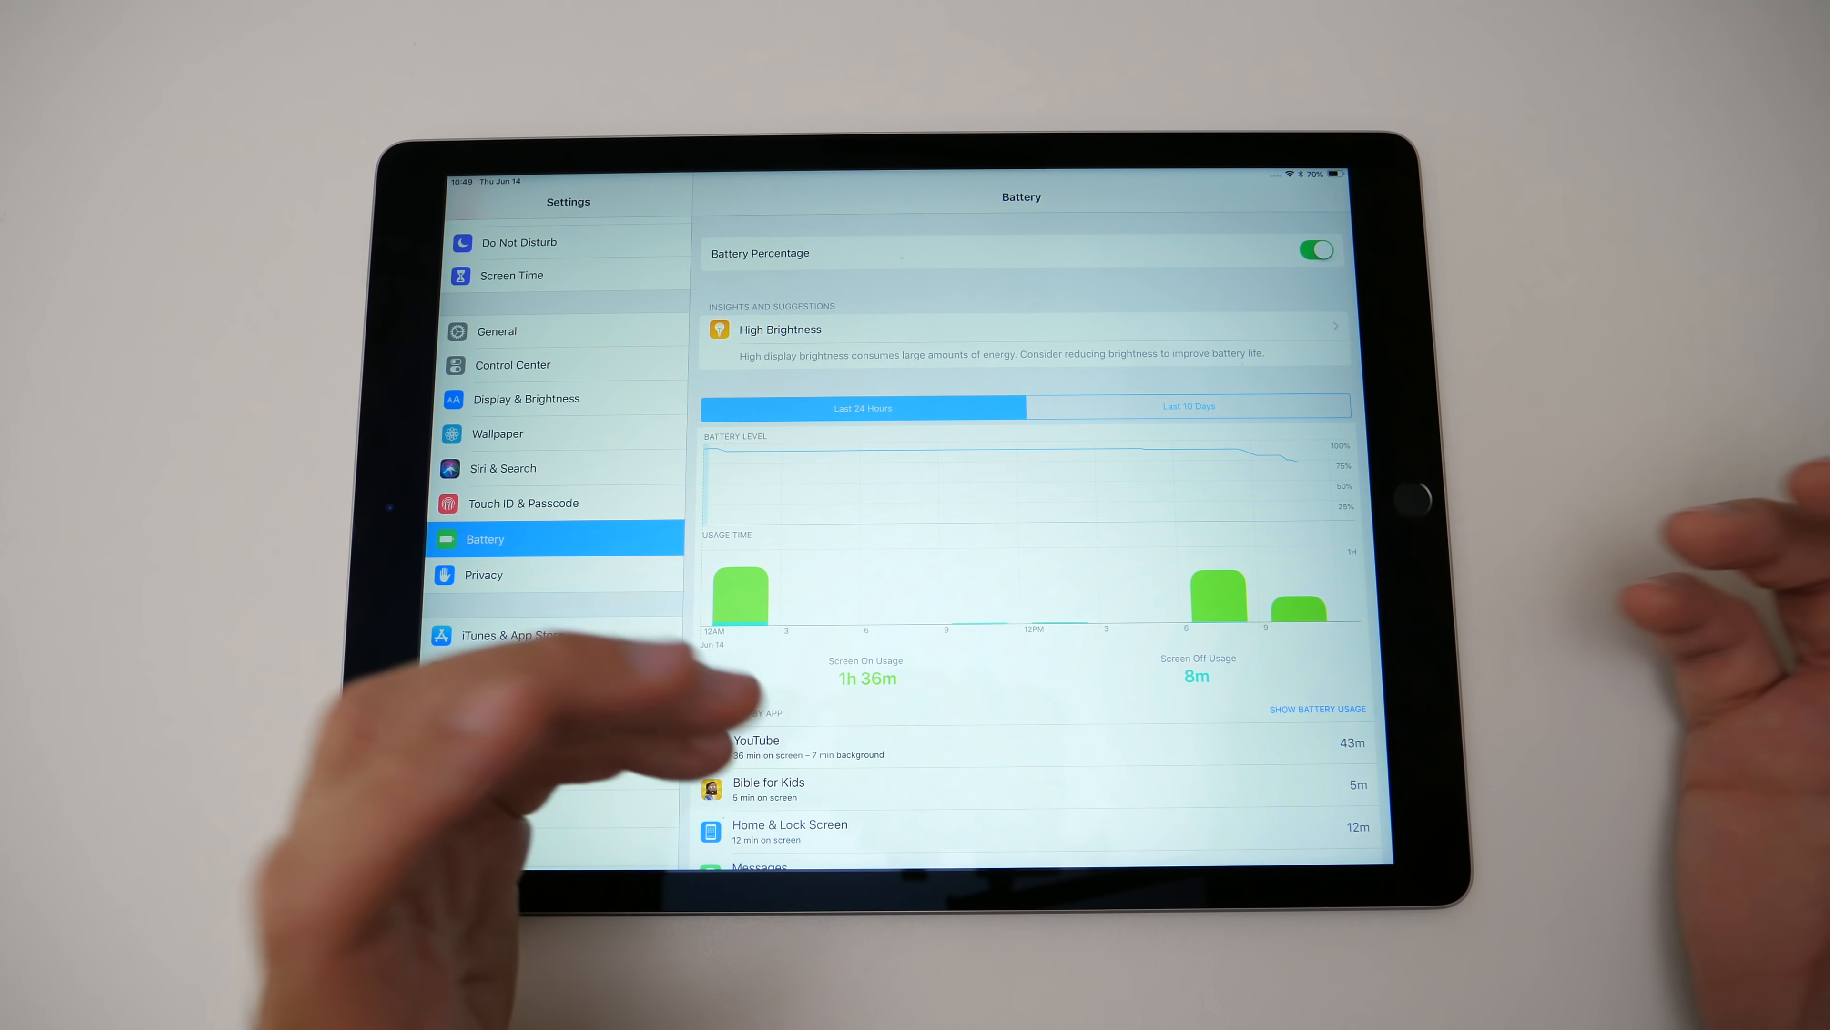
{"action": "left_click", "coordinate": [1187, 407]}
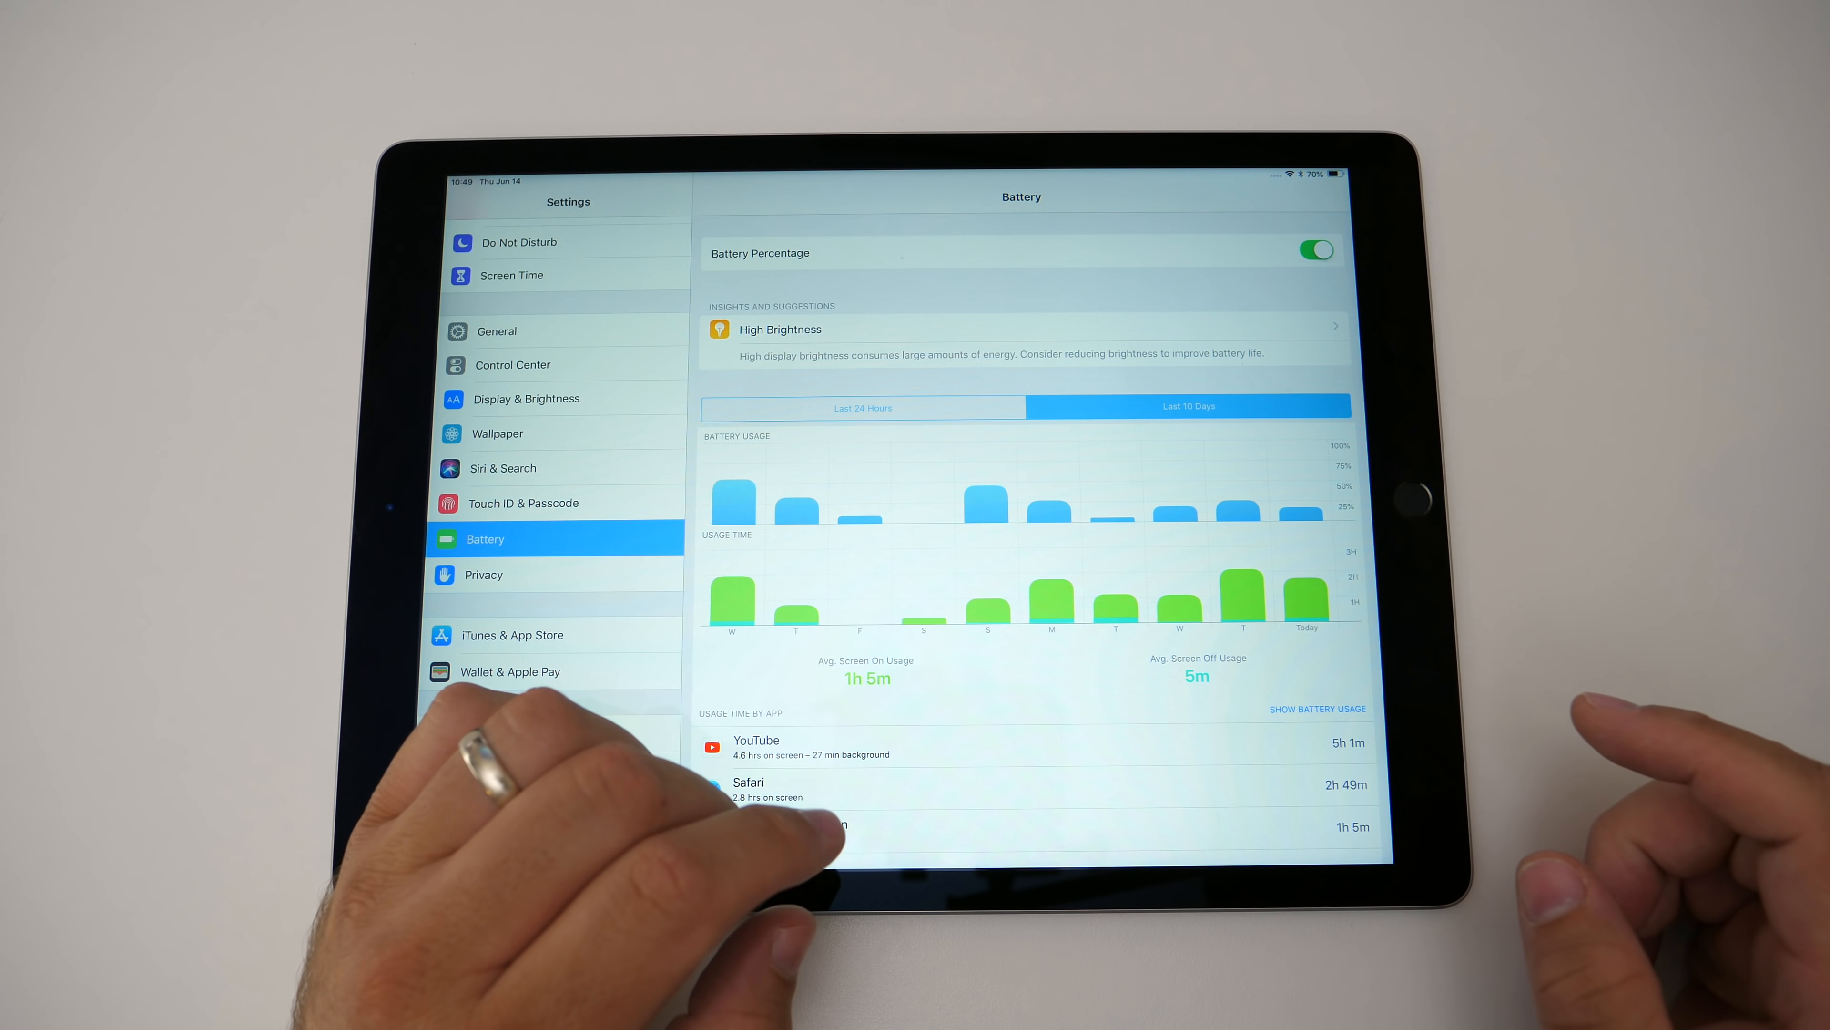
Return the Battery page to Last 24 Hours, then go home and swipe across the home screen
{"action": "left_click", "coordinate": [862, 406]}
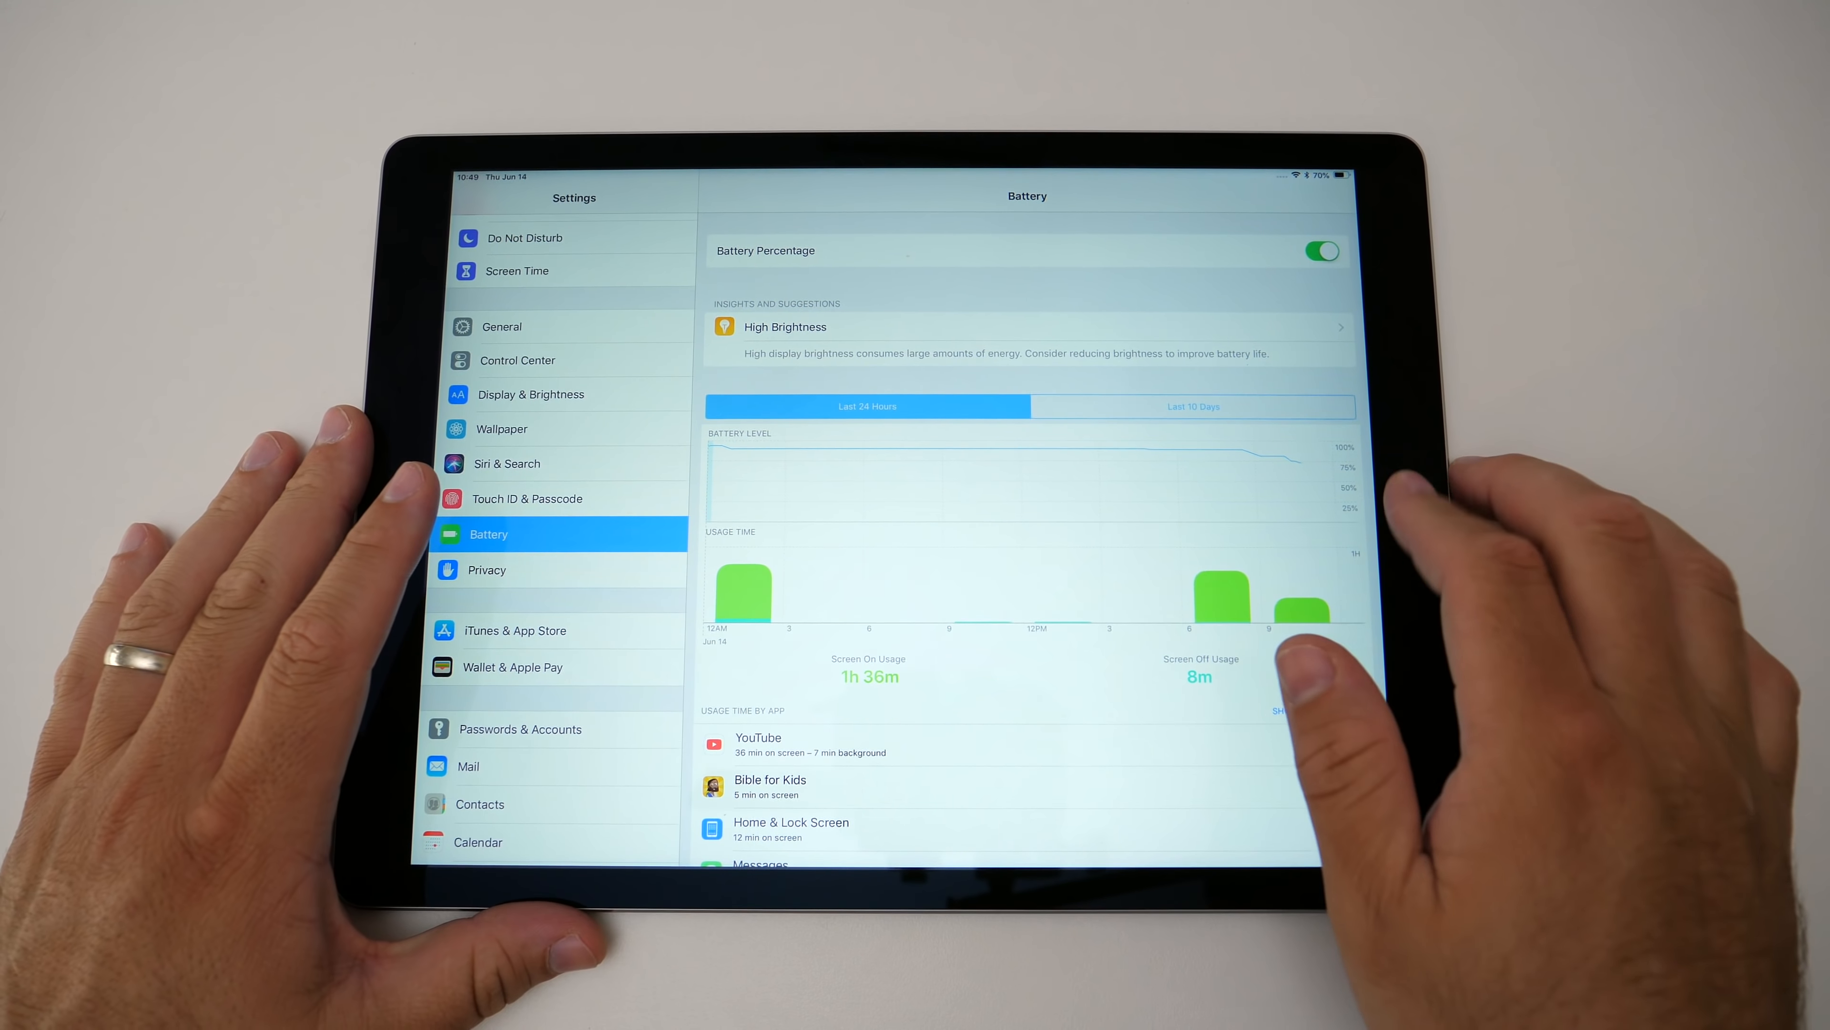
{"action": "key", "text": "home"}
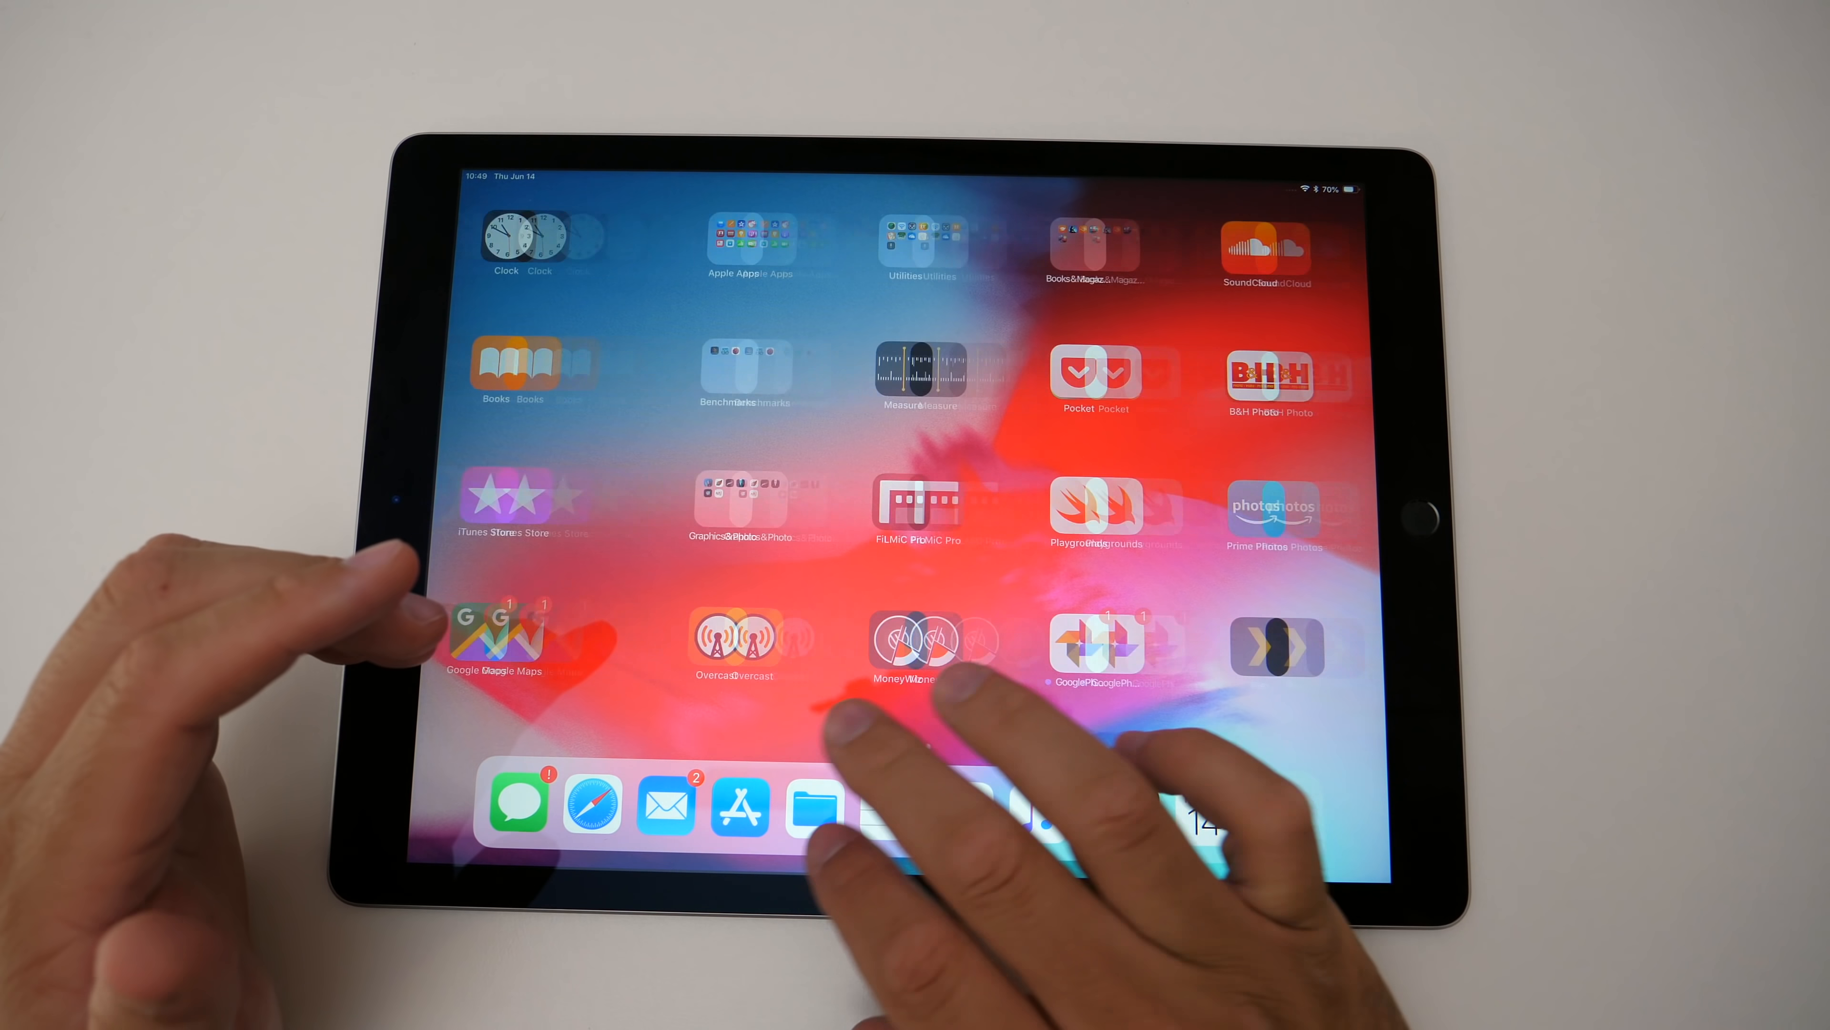
{"action": "scroll", "scroll_direction": "left", "scroll_amount": 3}
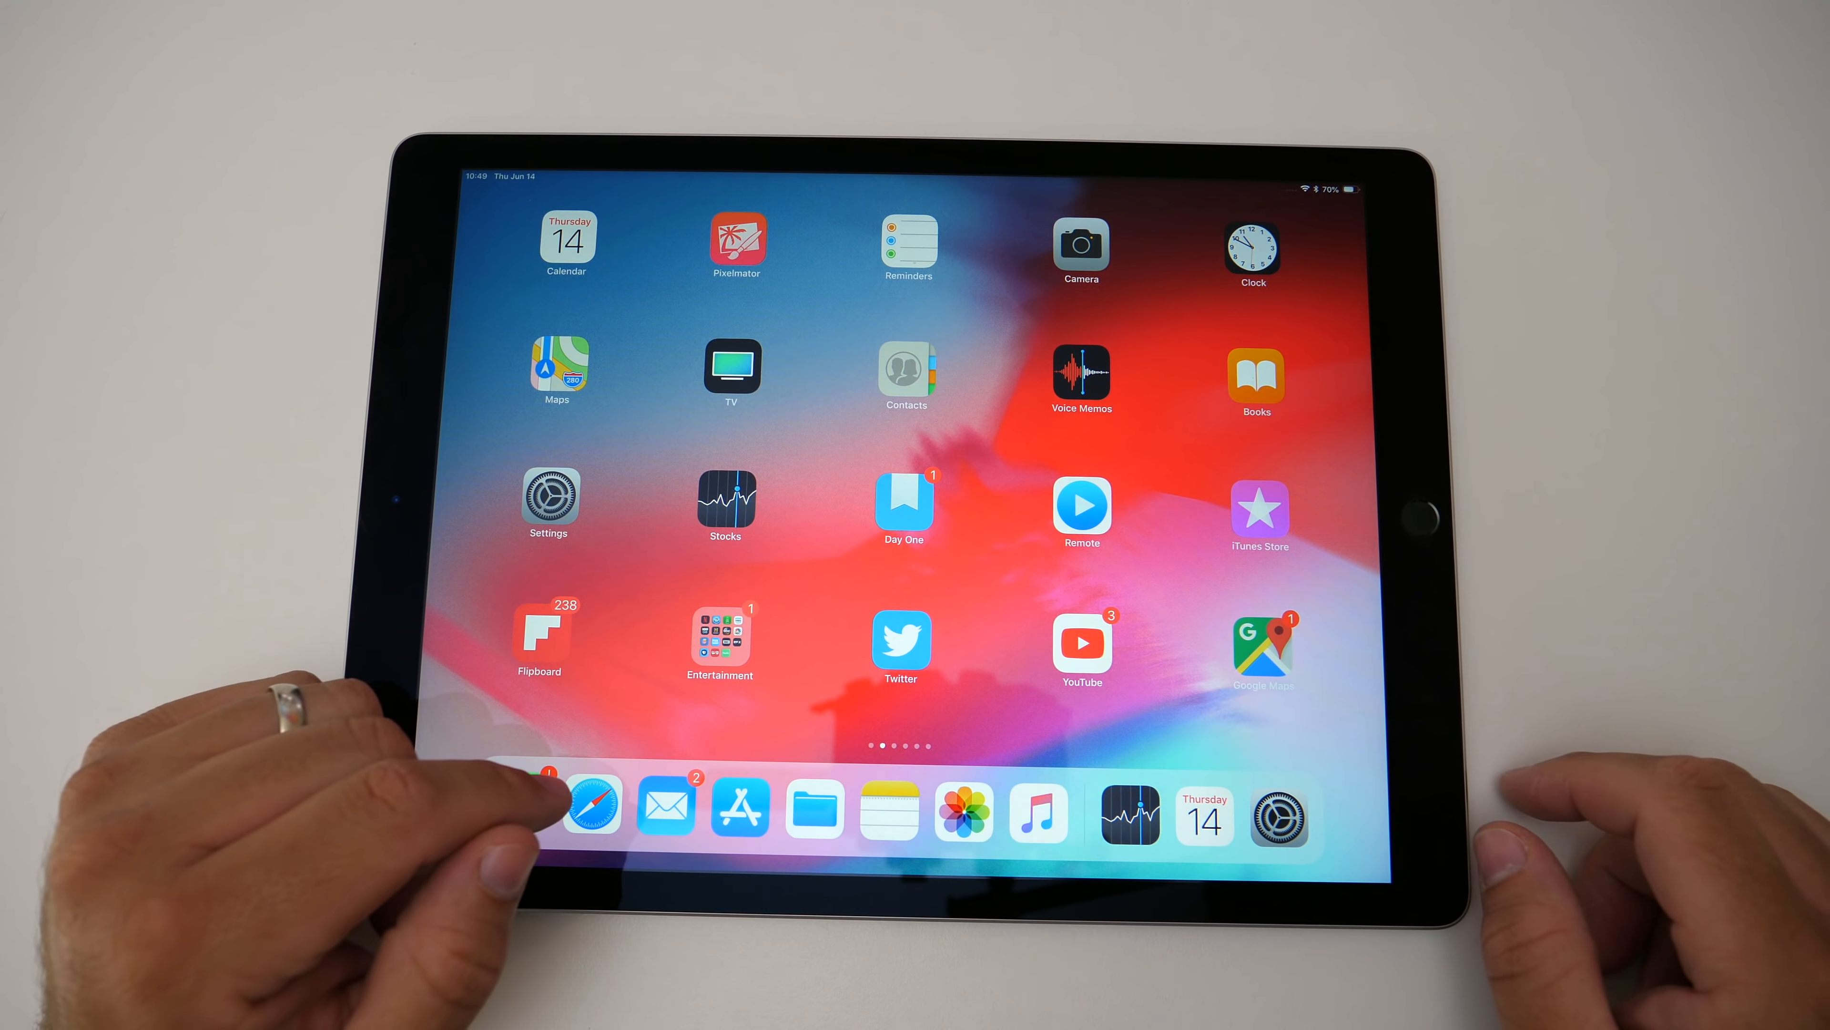